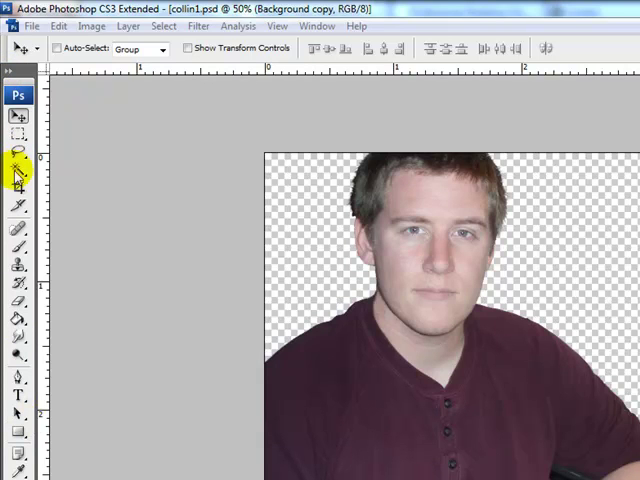
mouse_move(16, 70)
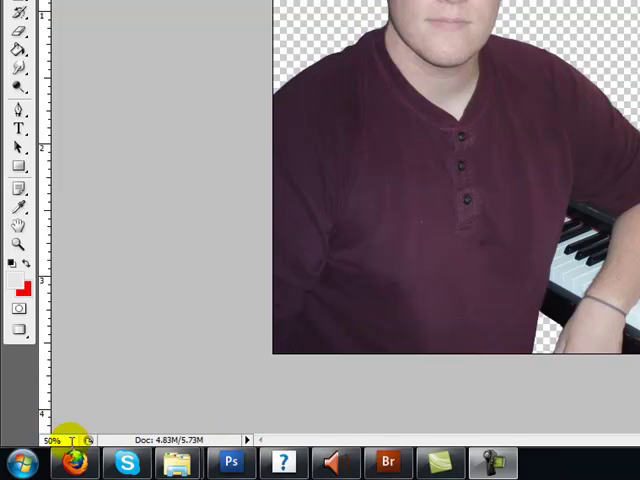
mouse_move(258, 56)
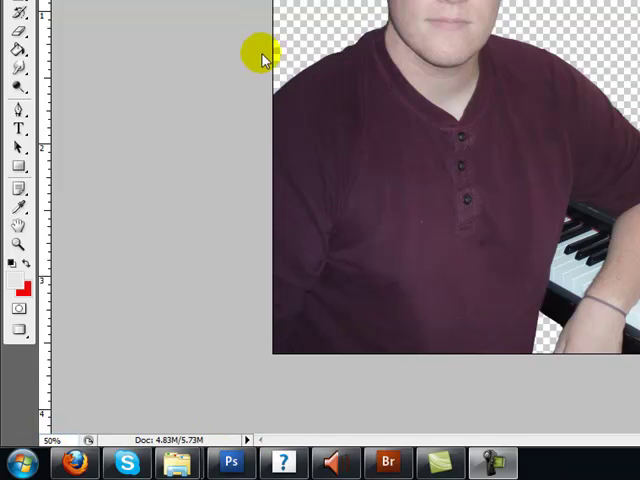
mouse_move(258, 90)
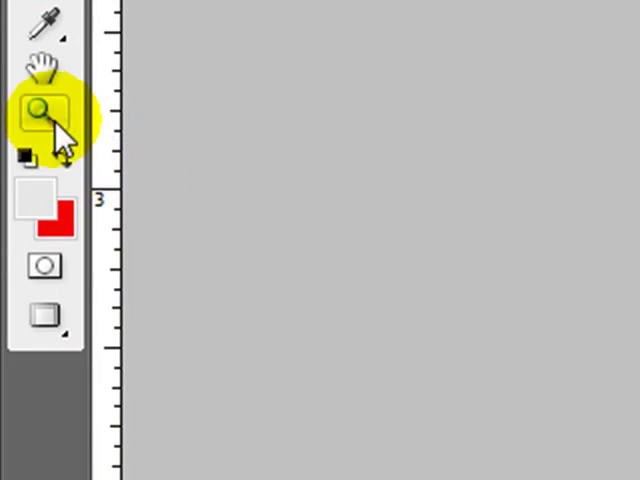
mouse_move(40, 110)
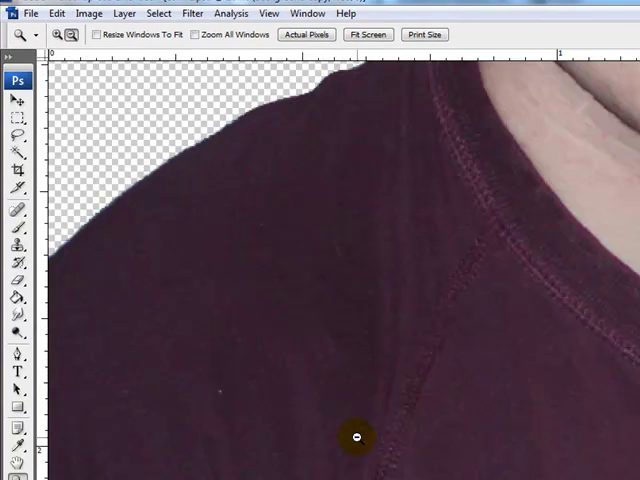
mouse_move(176, 272)
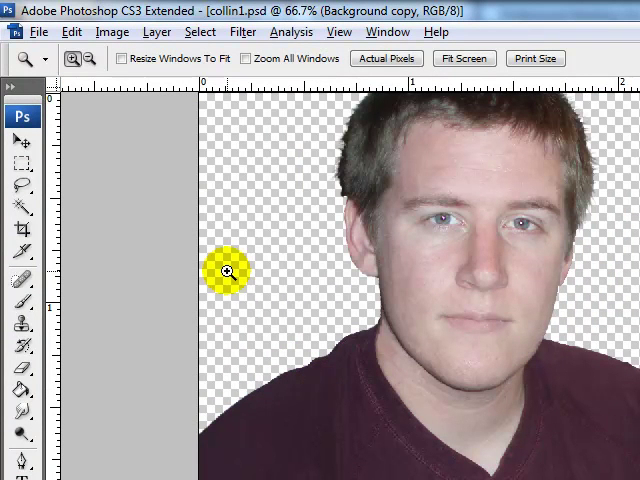
mouse_move(96, 264)
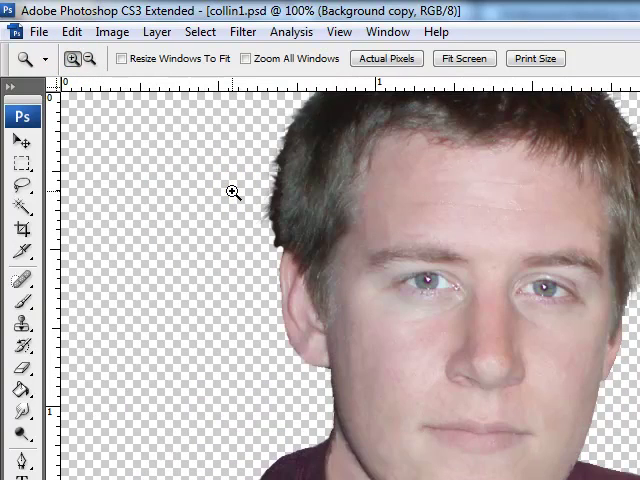
- Zoom out from the 100% face view, then magnify one step to 66.7%
click(84, 58)
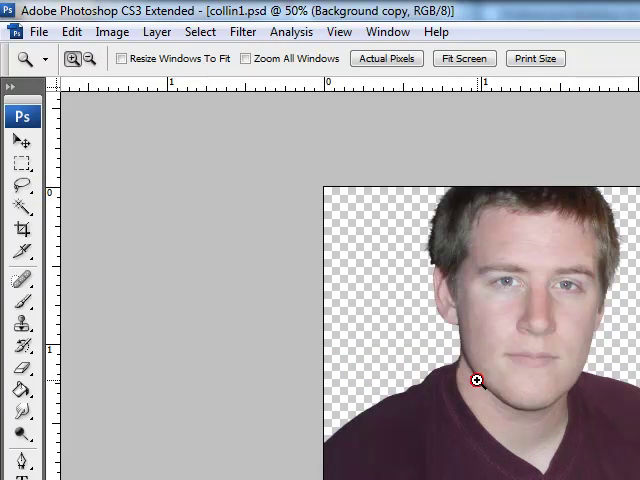
click(74, 58)
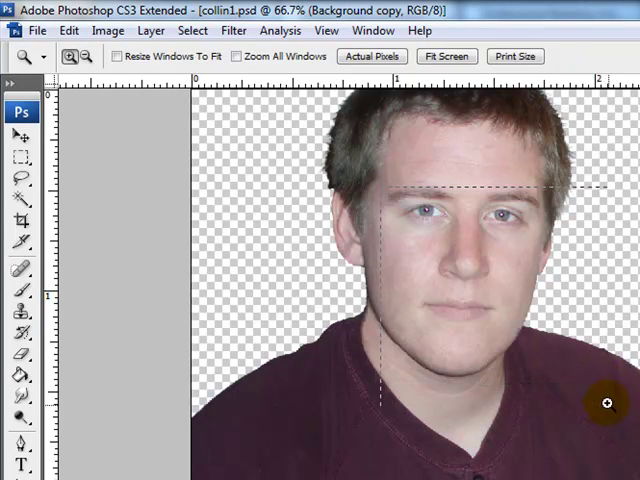
- Marquee-zoom to 249% around the eye, then zoom back out to the full face
drag(608, 404, 592, 392)
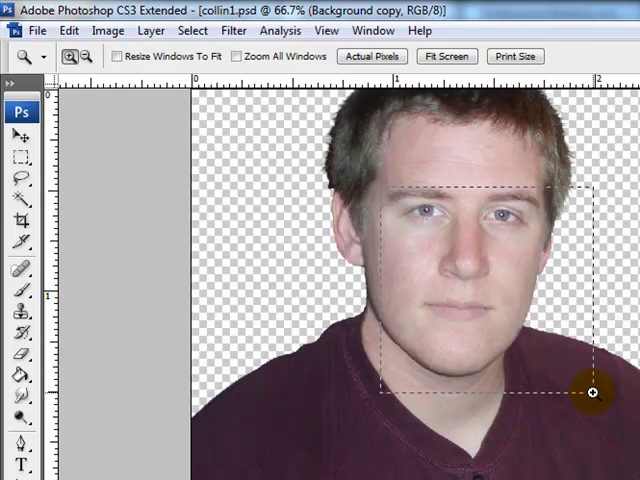
drag(592, 392, 592, 378)
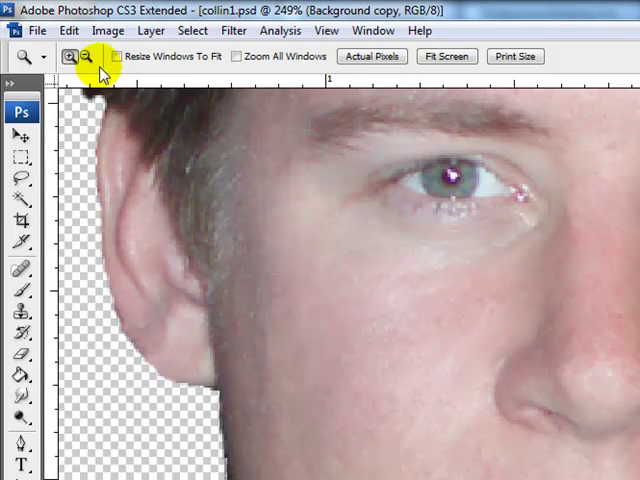
click(88, 56)
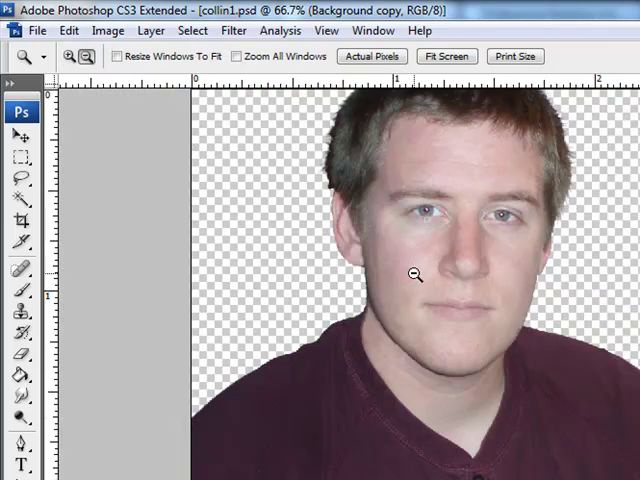
click(412, 274)
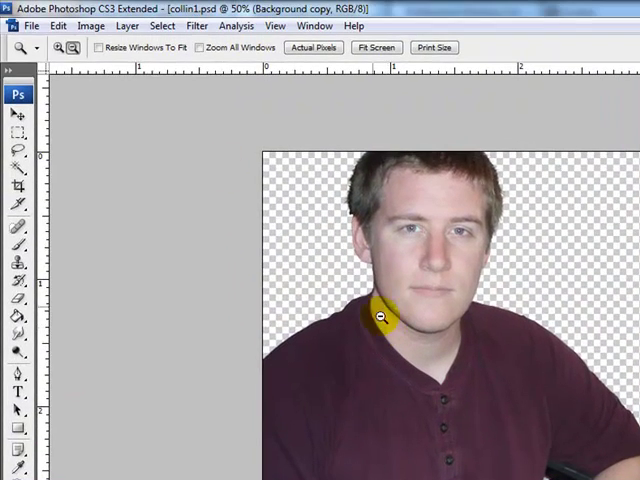
mouse_move(428, 312)
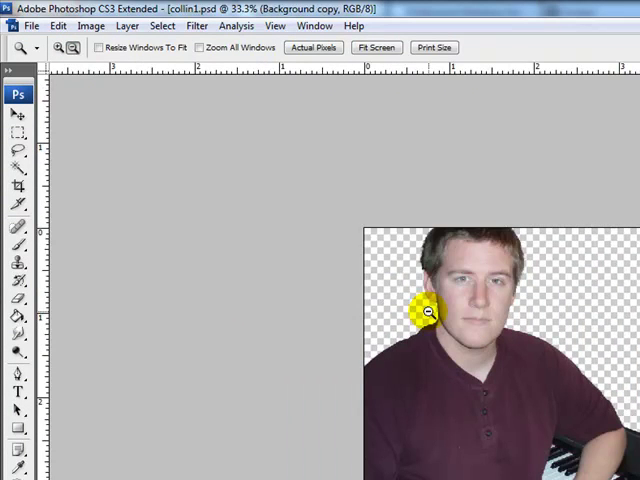
- Alt-click to shrink the whole portrait down to 16.7%
click(428, 312)
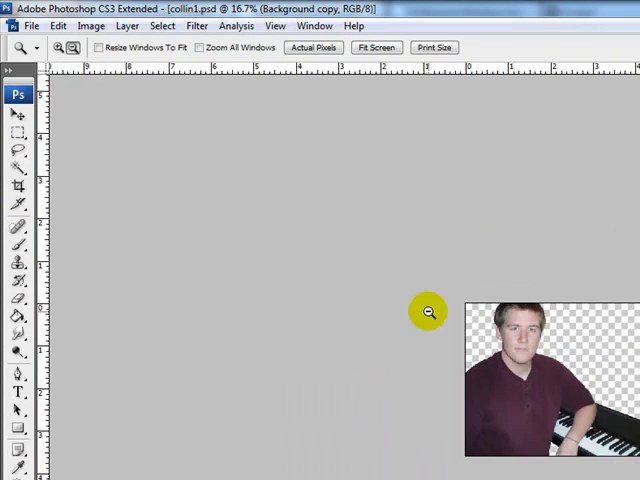